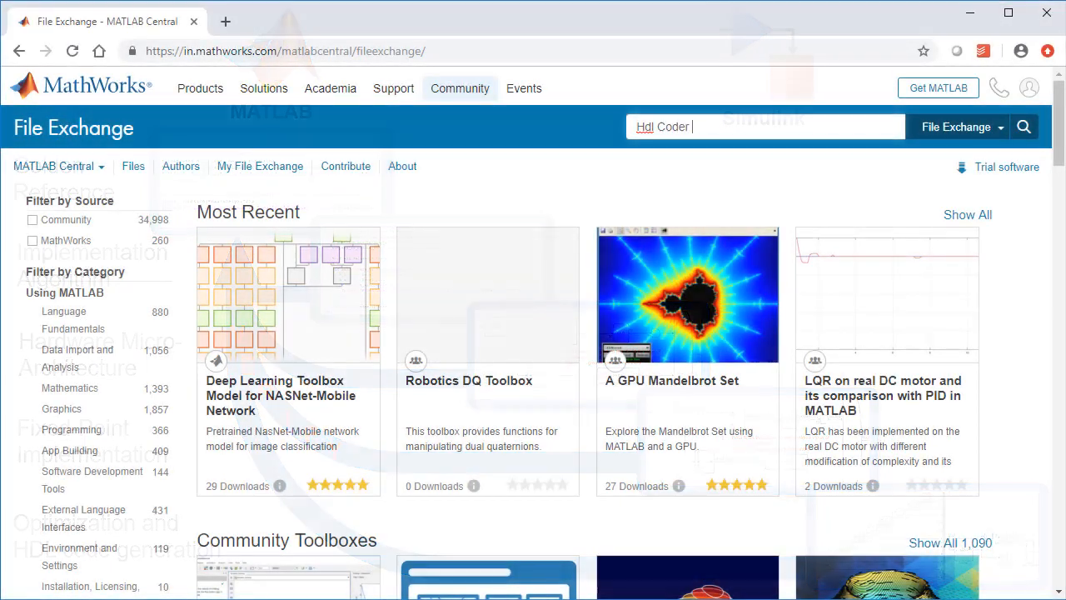
Step: Search File Exchange for 'Self guided Tut' to find the HDL Coder tutorial
type("Self guided Tut")
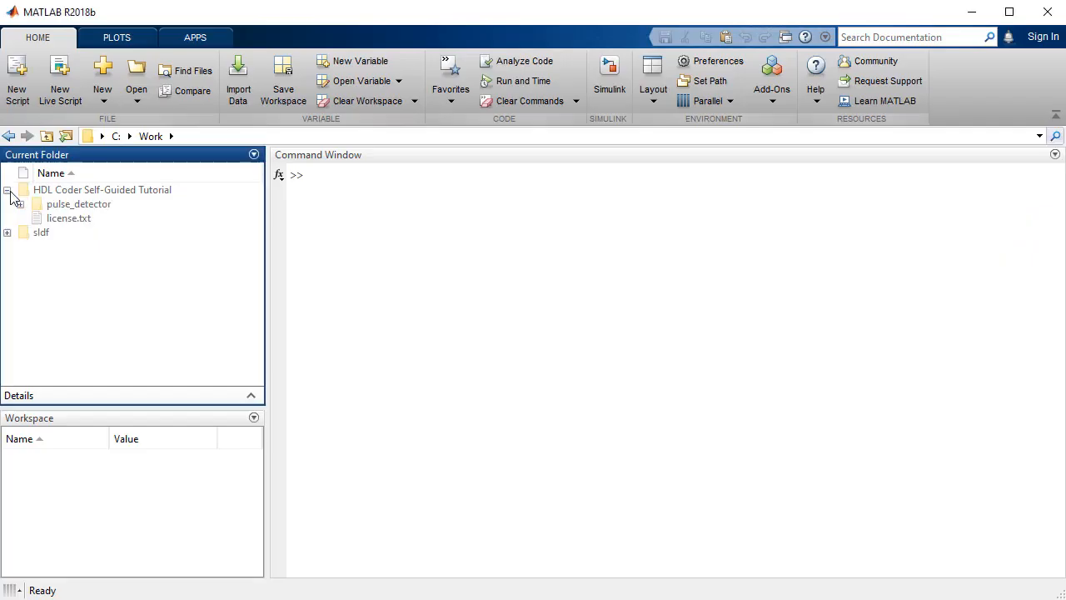
Step: Open pulse_detector_reference.mlx from pulse_detector/work in the Live Editor
double_click(79, 203)
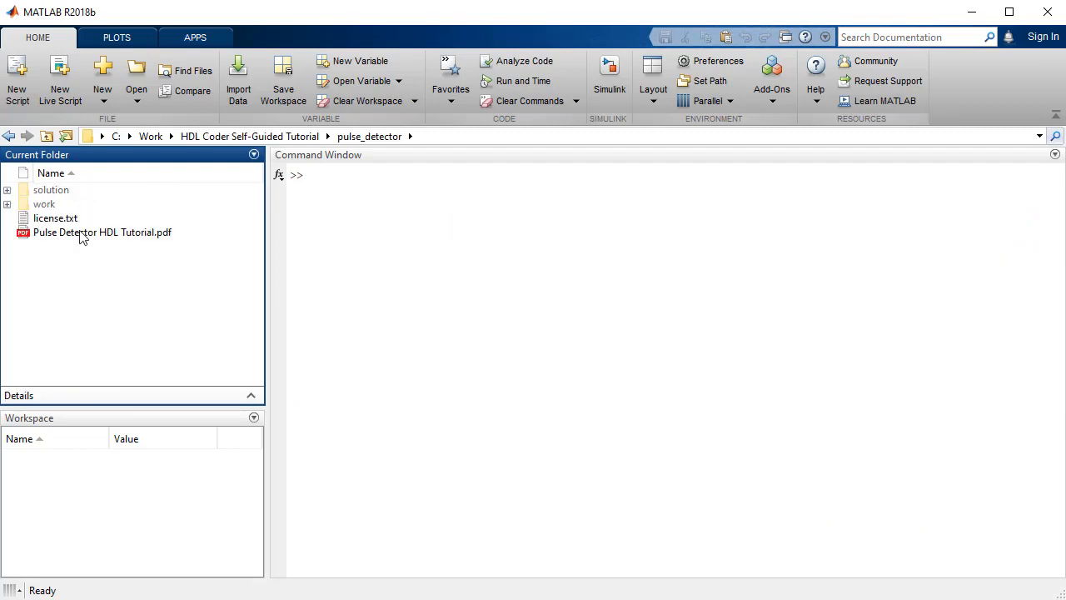
double_click(104, 234)
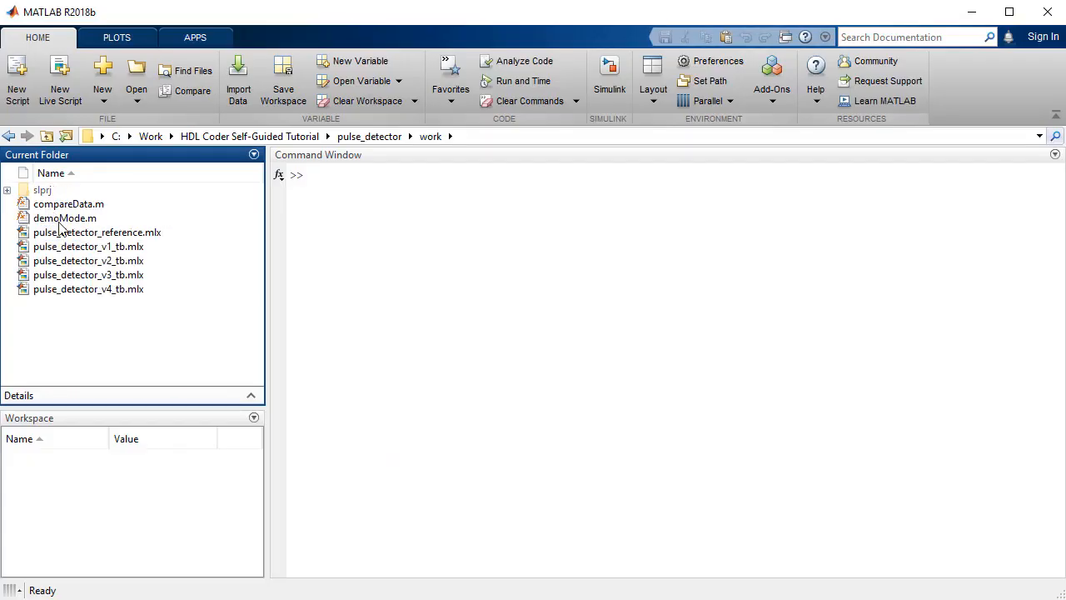
left_click(96, 232)
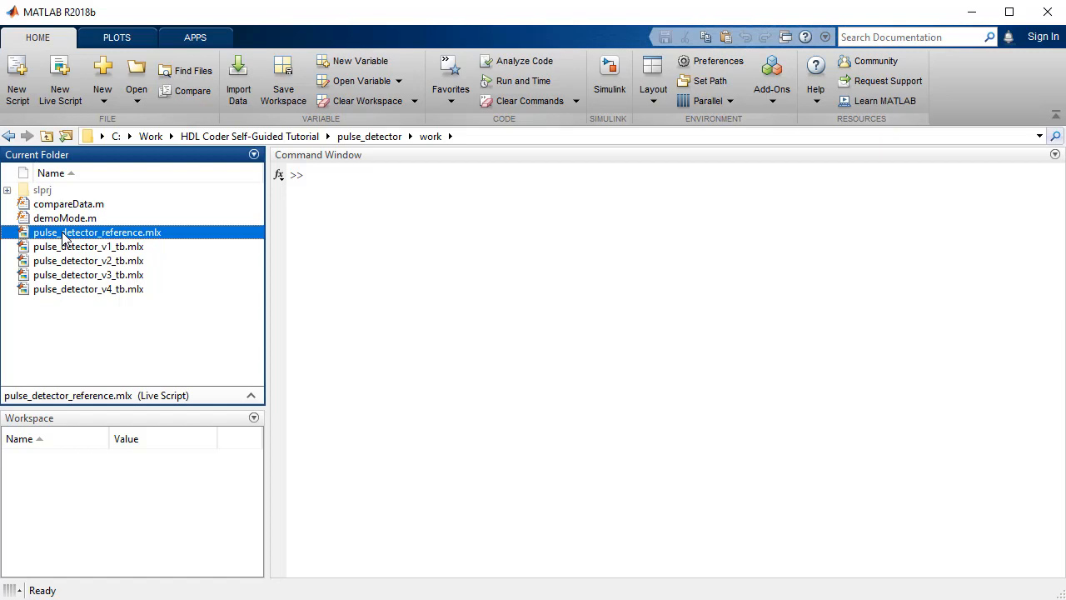
double_click(97, 231)
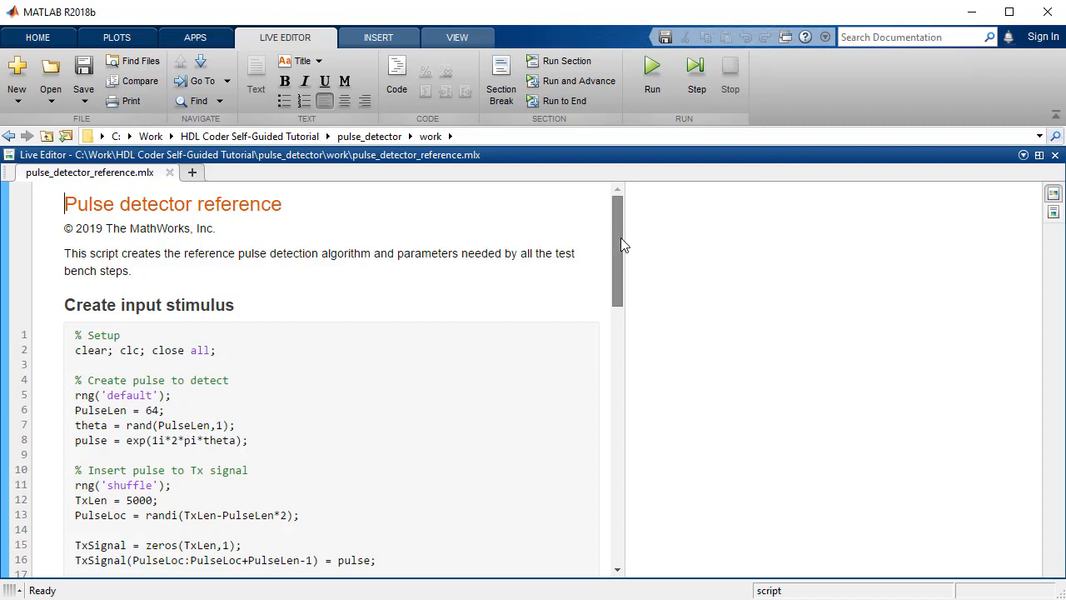
Step: Move down past the input stimulus to the MATLAB golden reference correlation and peak-finding code
scroll("down", 3)
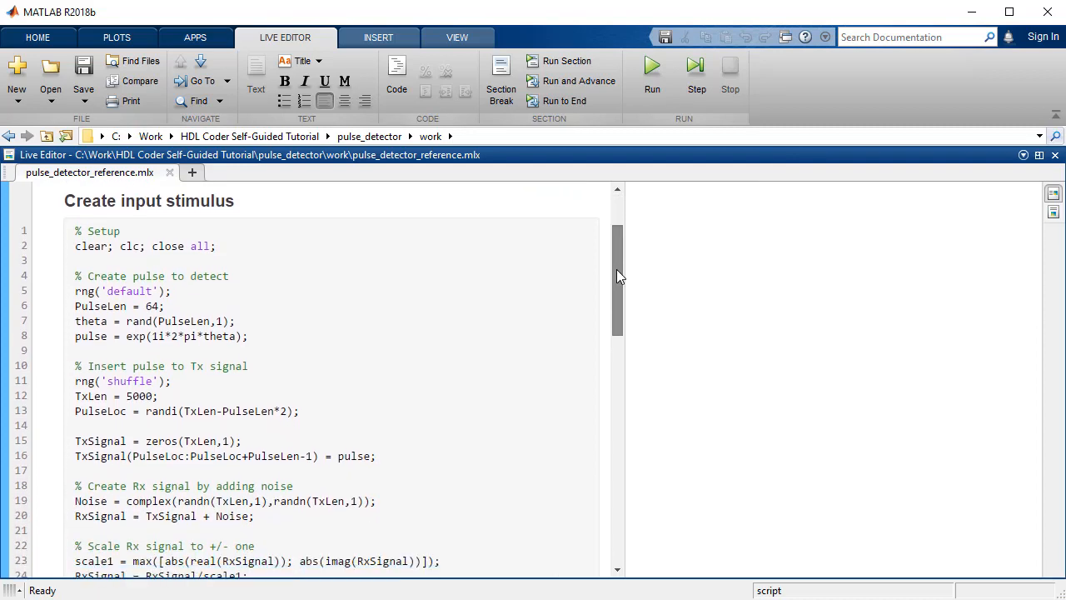
left_click(653, 63)
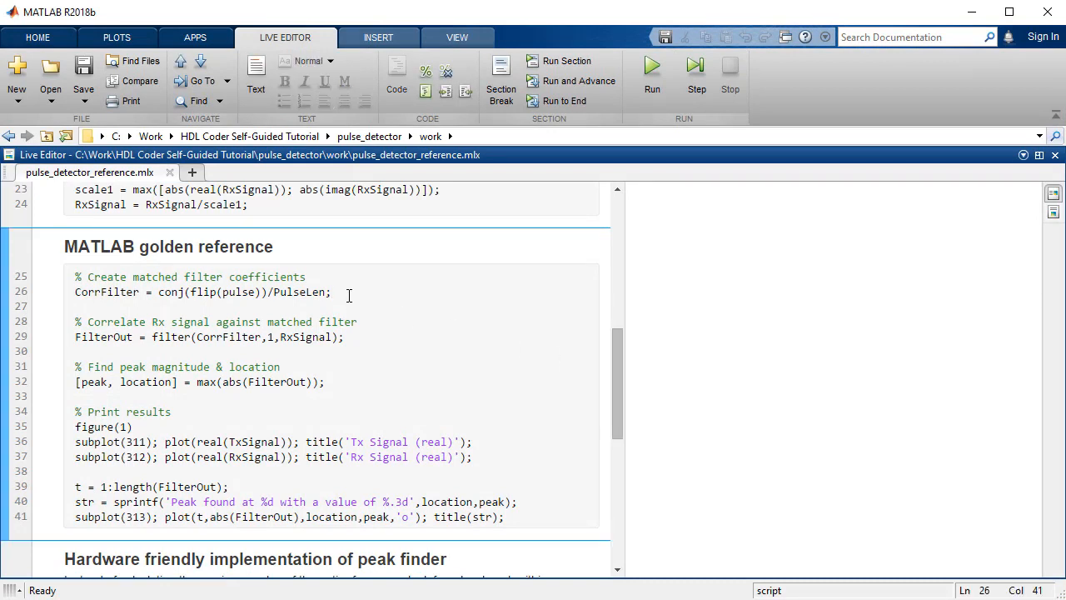
mouse_move(354, 383)
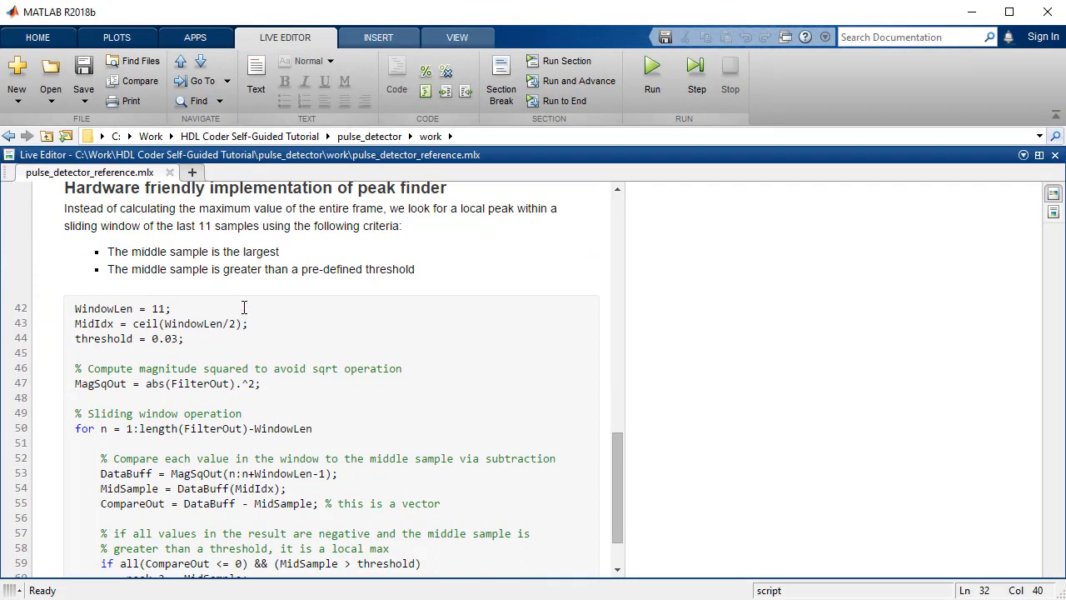
Step: Mark the magnitude-squared and middle-sample lines, then reveal the sliding-window loop to its closing end
left_click(170, 308)
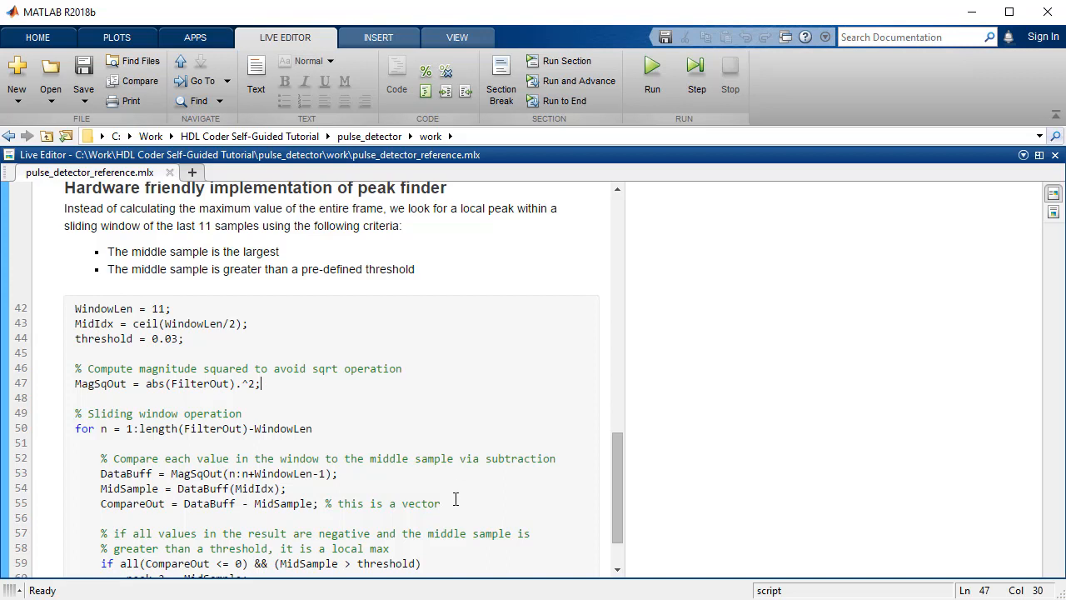
left_click(543, 457)
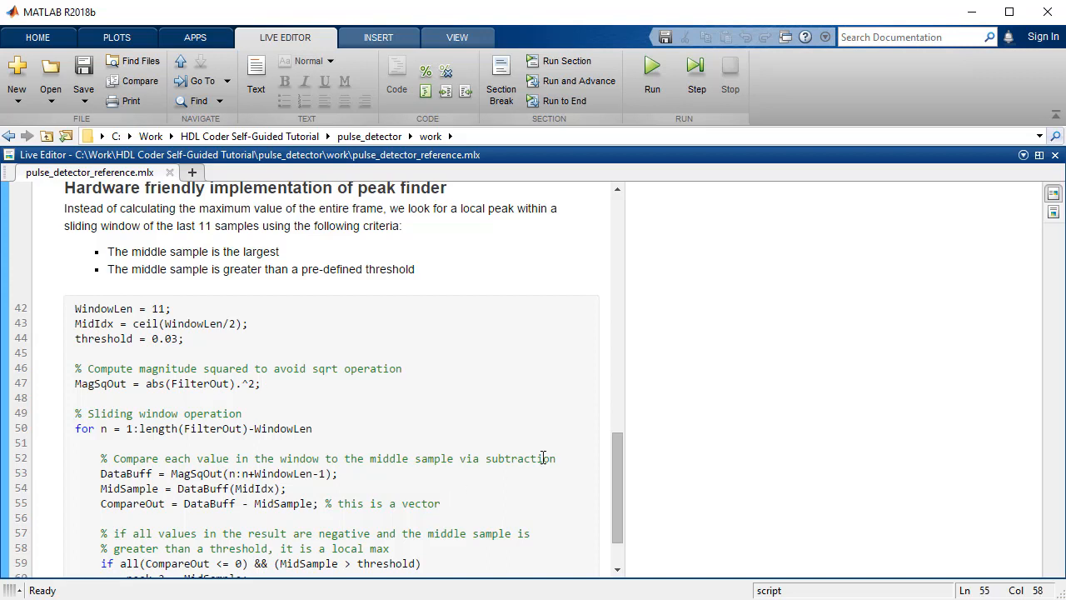
scroll("down", 3)
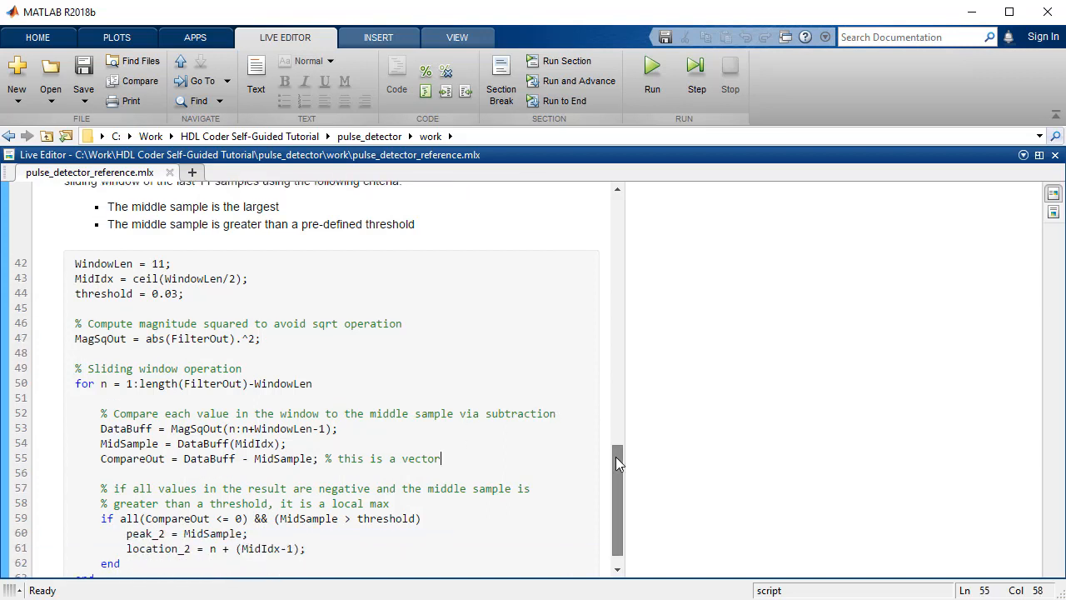
scroll("down", 3)
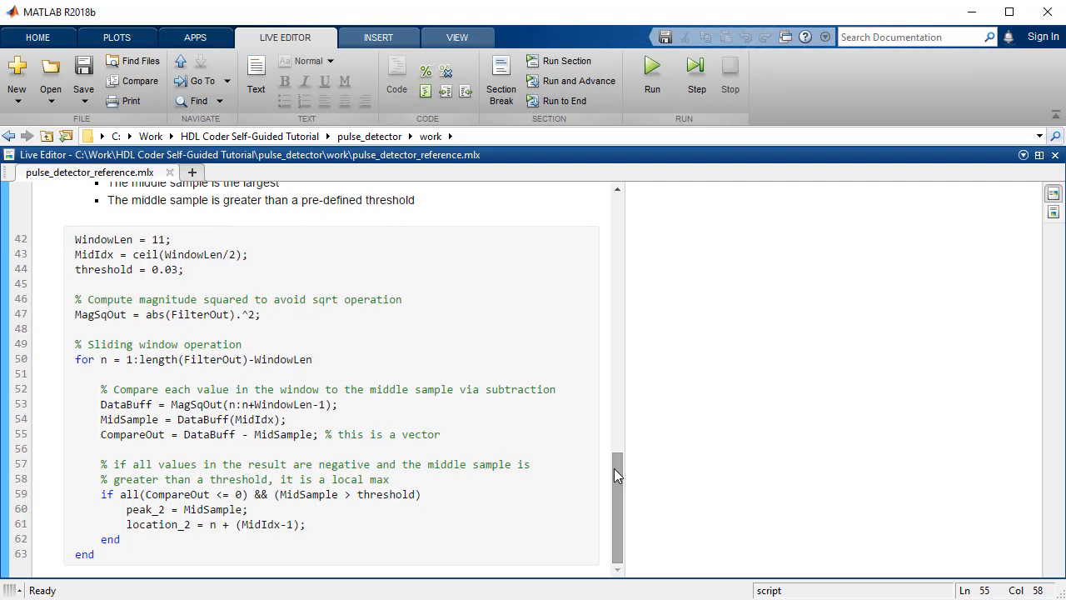
left_click(442, 433)
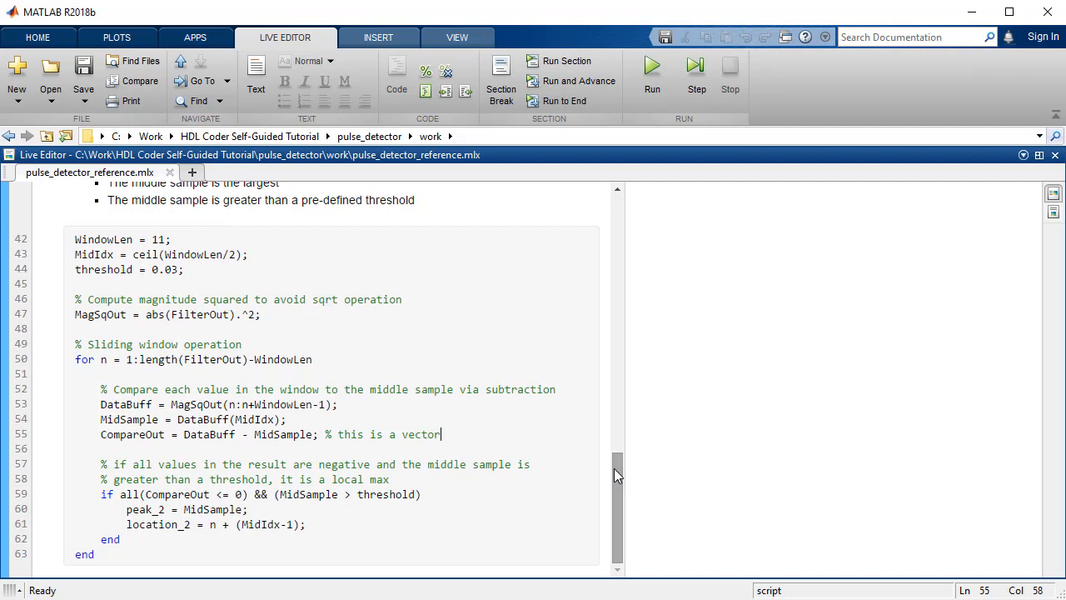